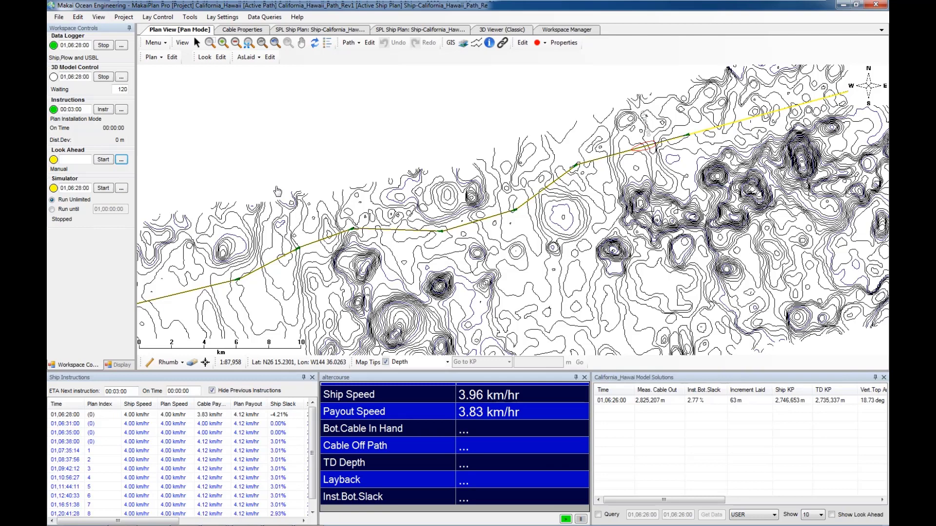
mouse_move(271, 186)
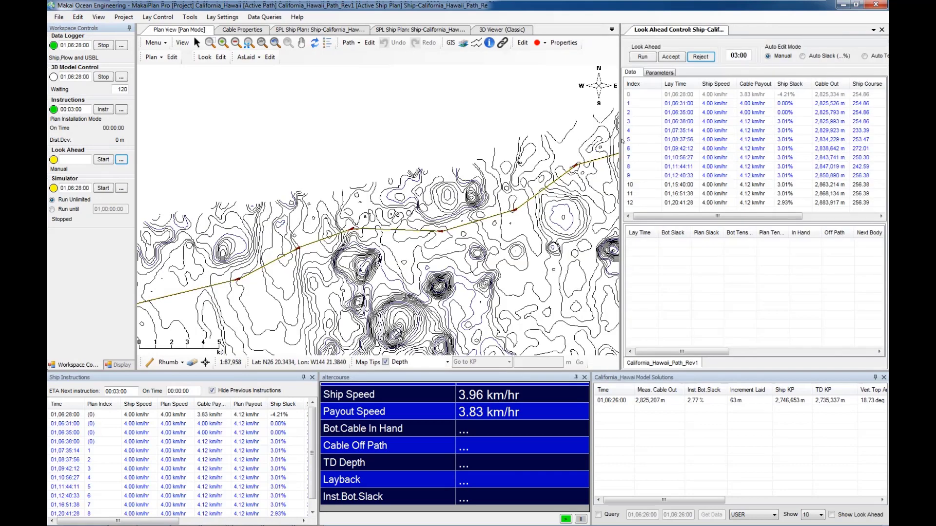
Step: Run the look-ahead on the original waypoints and review Off Path values exceeding 500 m
left_click(641, 56)
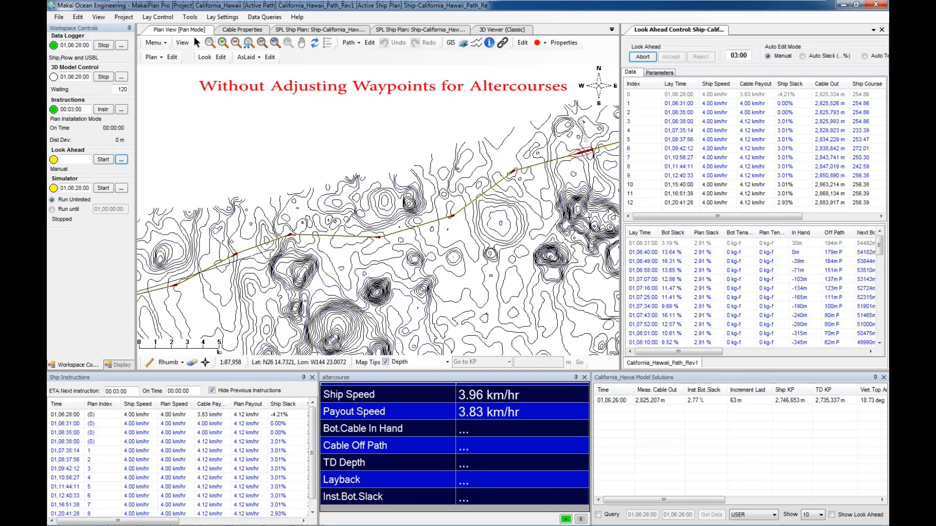
left_click(641, 56)
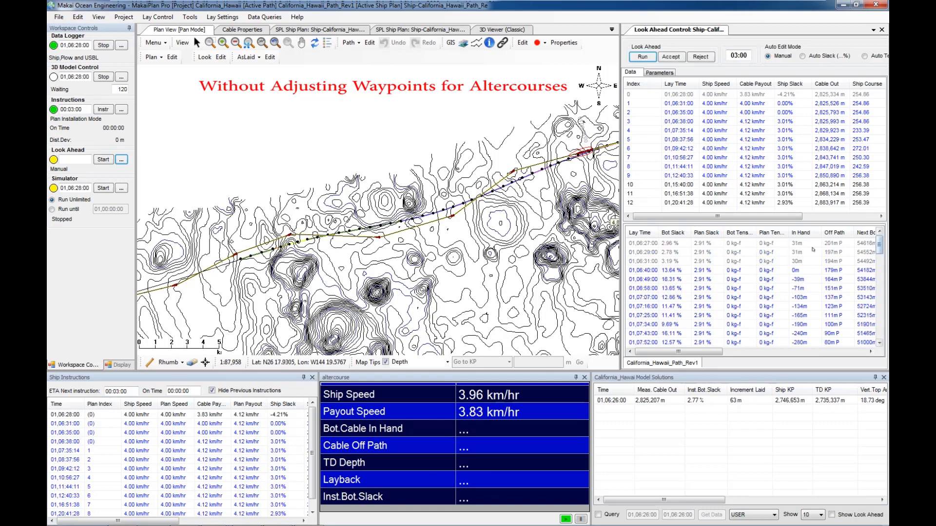
scroll("down", 3)
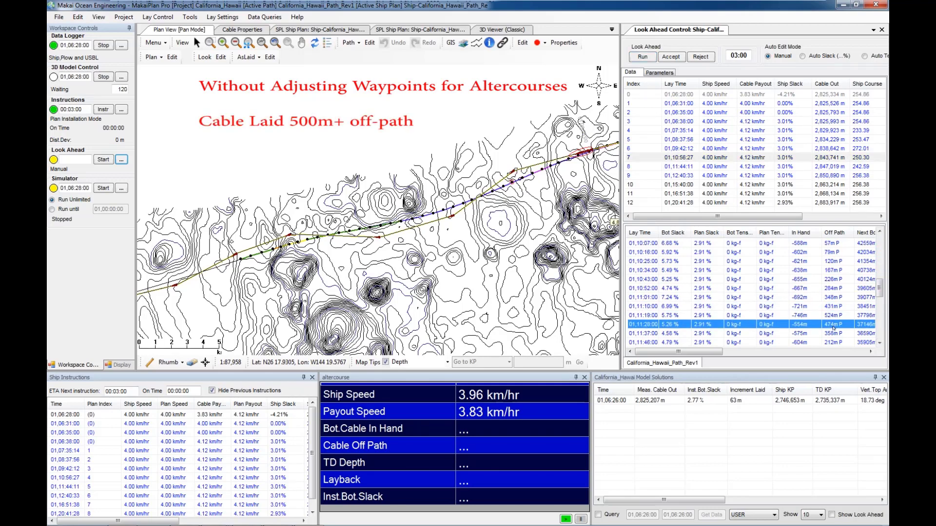
scroll("down", 3)
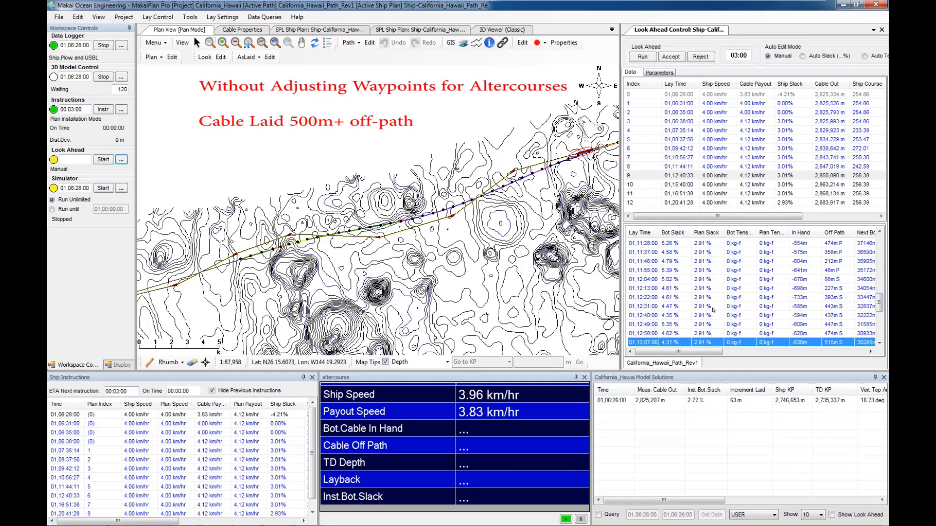
scroll("down", 3)
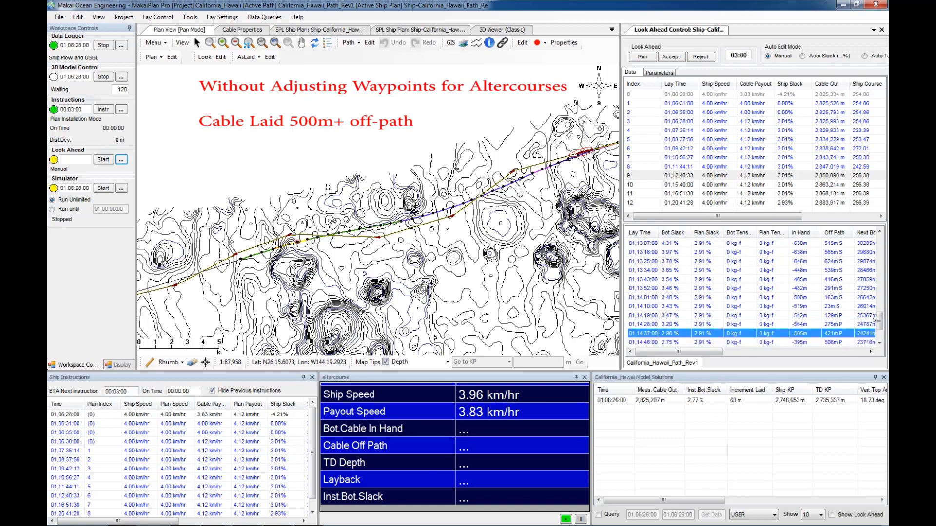
scroll("down", 3)
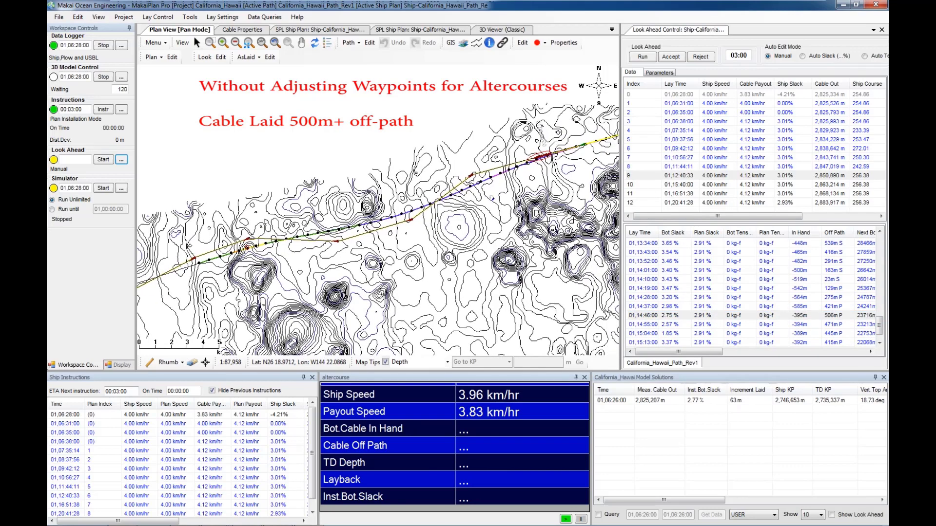
left_click(221, 56)
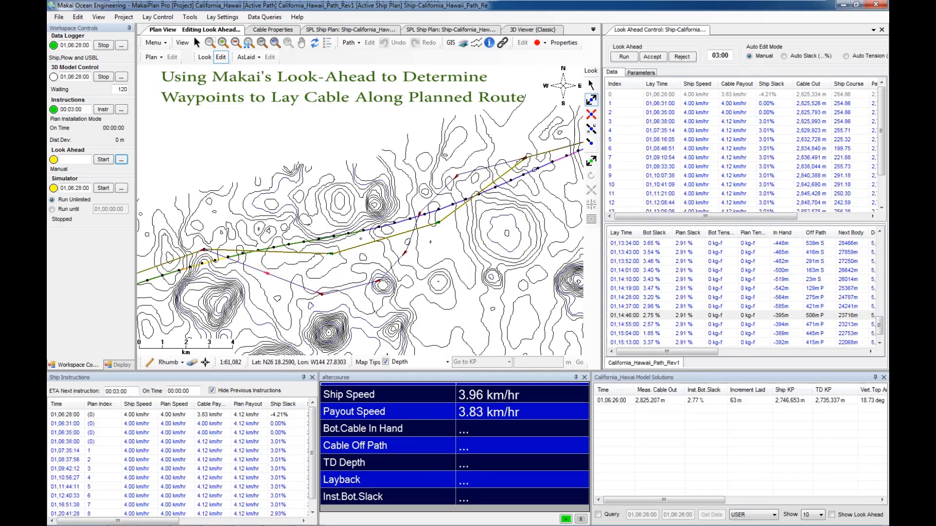
mouse_move(590, 128)
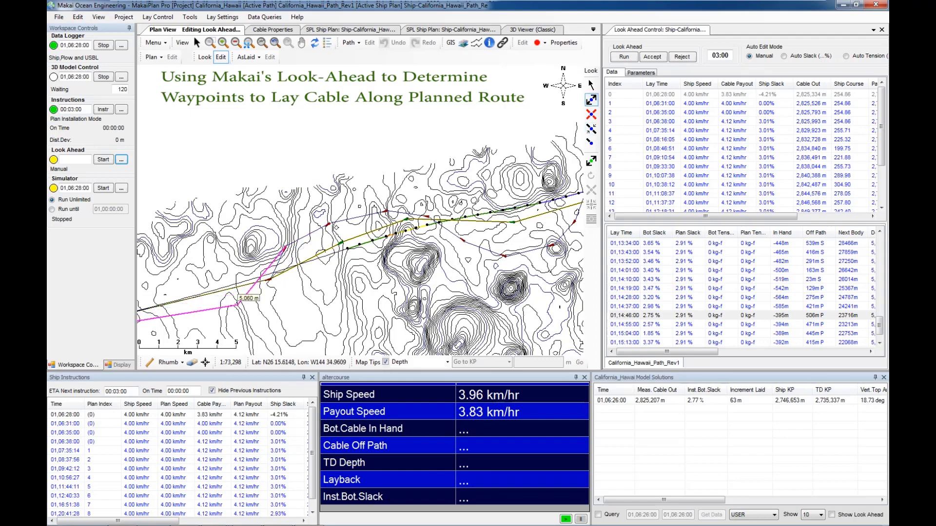
Step: Rerun the look-ahead on the waypoints reshaped around the altercourses
left_click(622, 56)
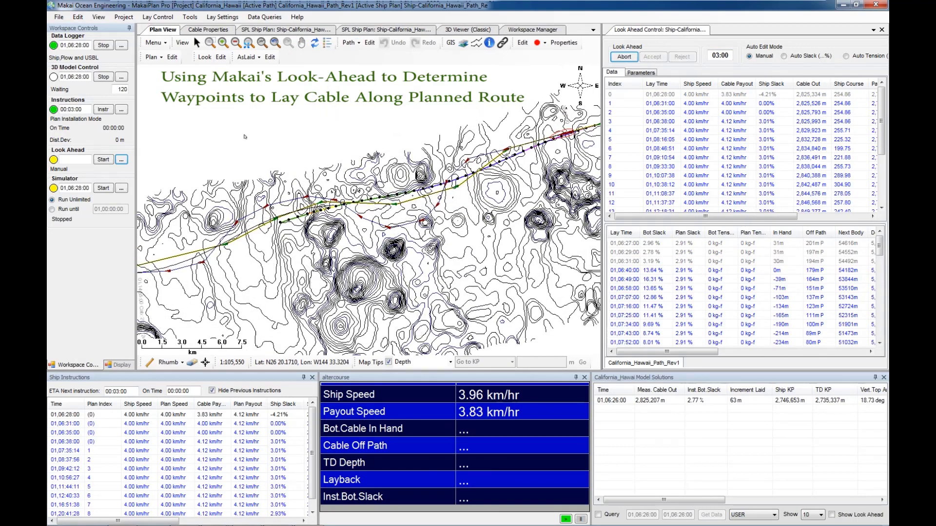
Step: Confirm Off Path drops by 250–300 m, then switch the look-ahead to Auto Slack
left_click(622, 56)
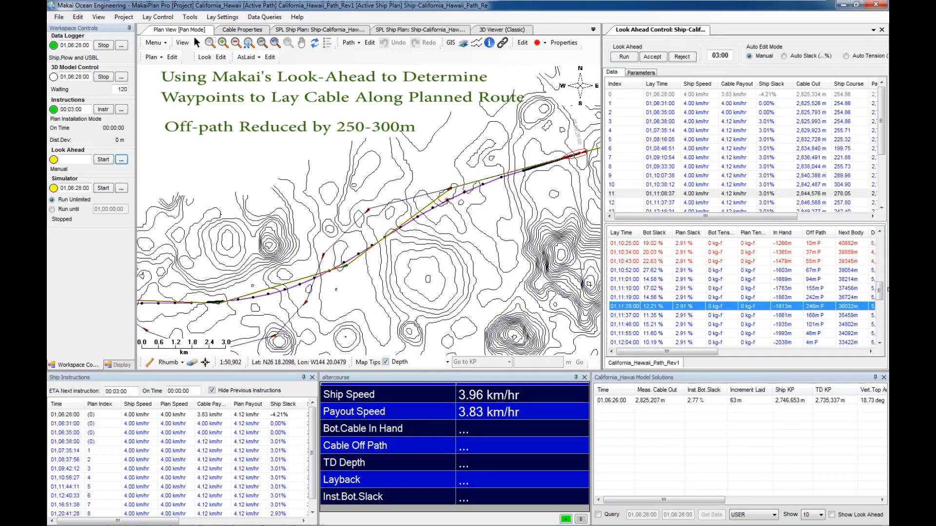
scroll("down", 3)
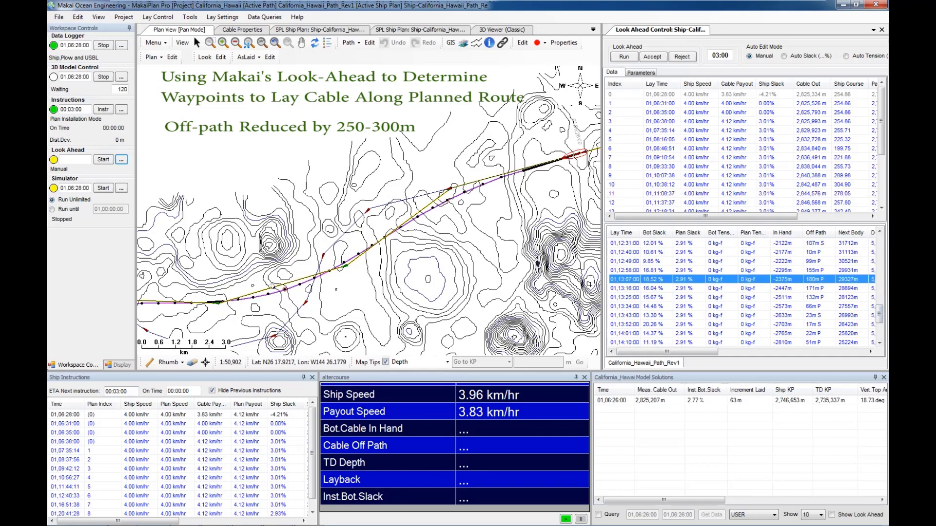
scroll("down", 3)
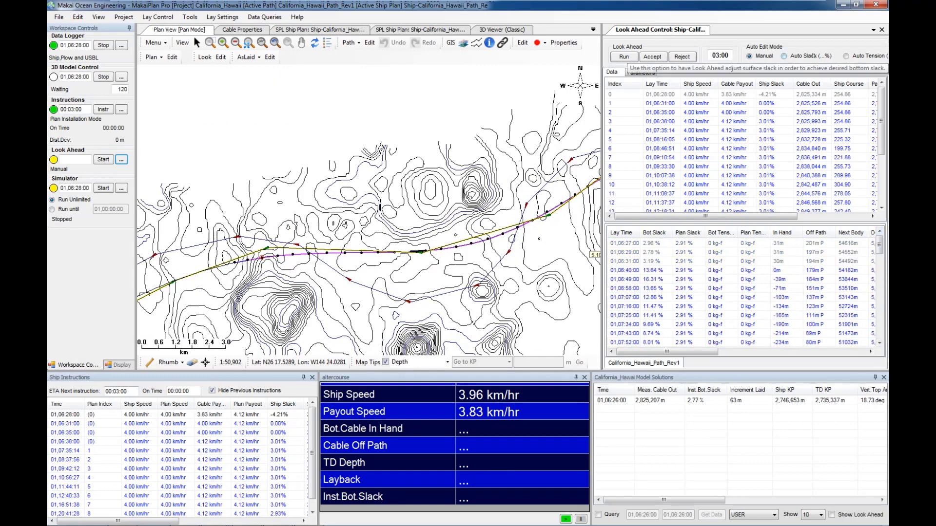
left_click(622, 56)
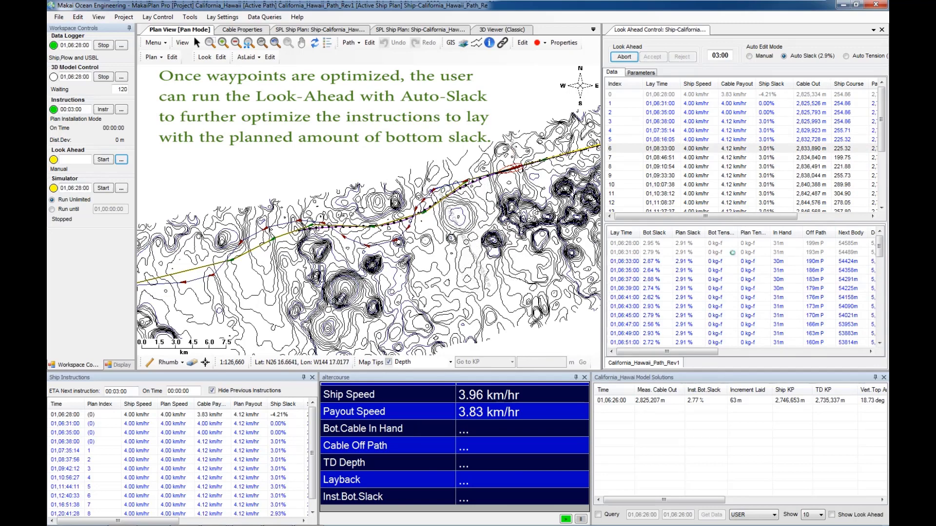
Step: Run the Auto-Slack look-ahead, review its payout speeds, and accept the solution
scroll("down", 3)
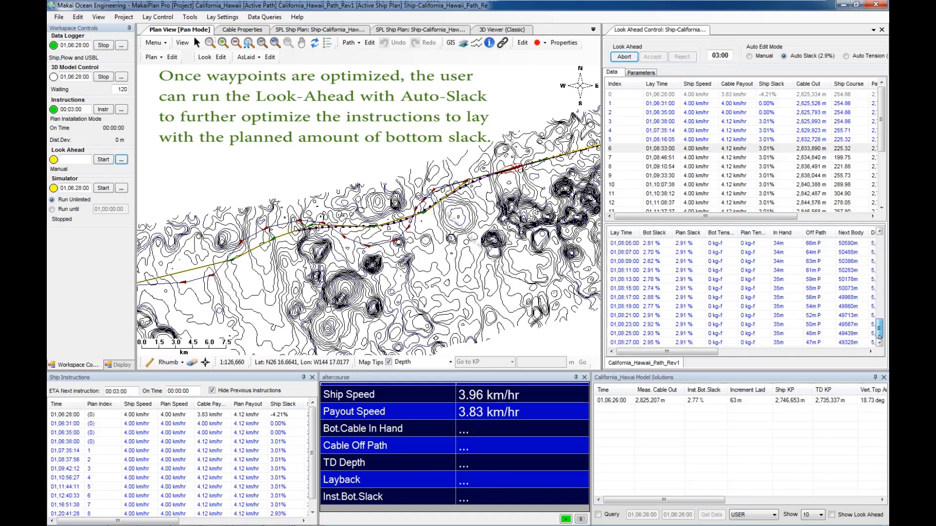
left_click(622, 56)
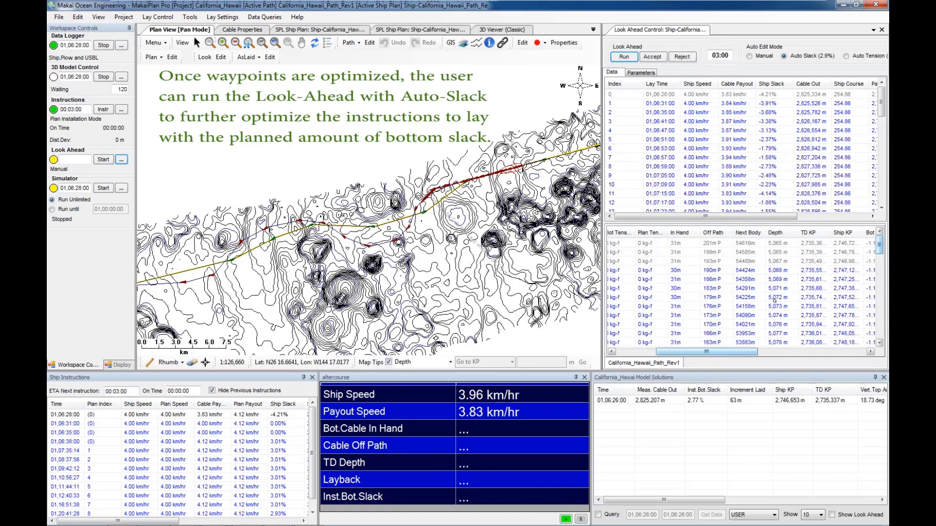
scroll("down", 3)
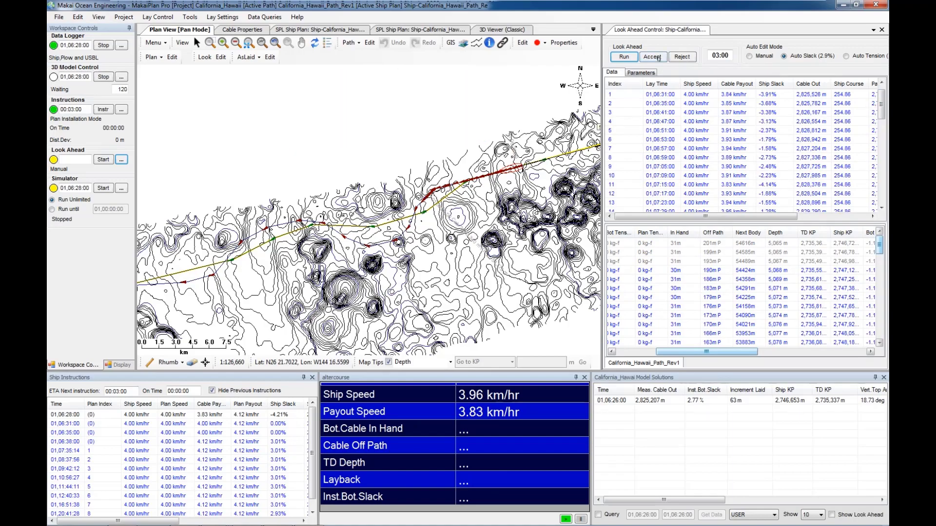
left_click(103, 188)
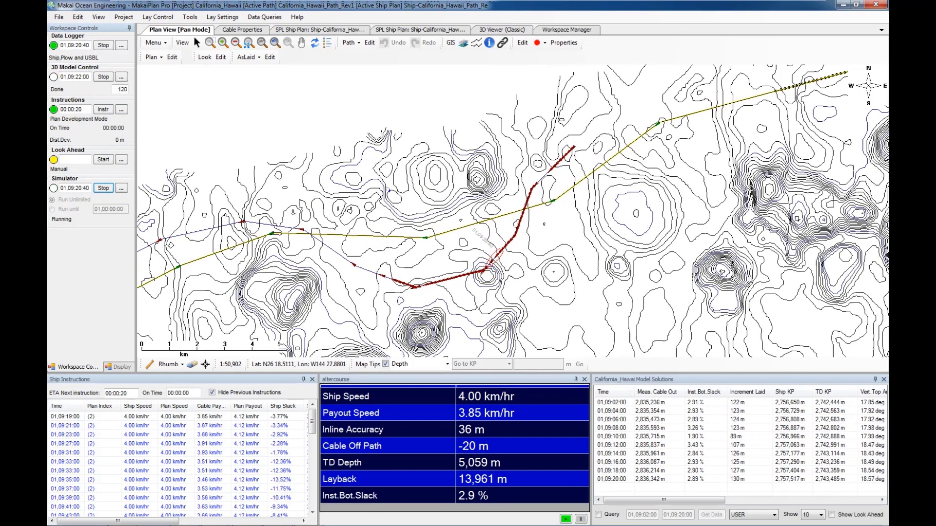
Step: Leave the 3D Viewer for the Plan View [Pan Mode] beside the look-ahead table
left_click(500, 30)
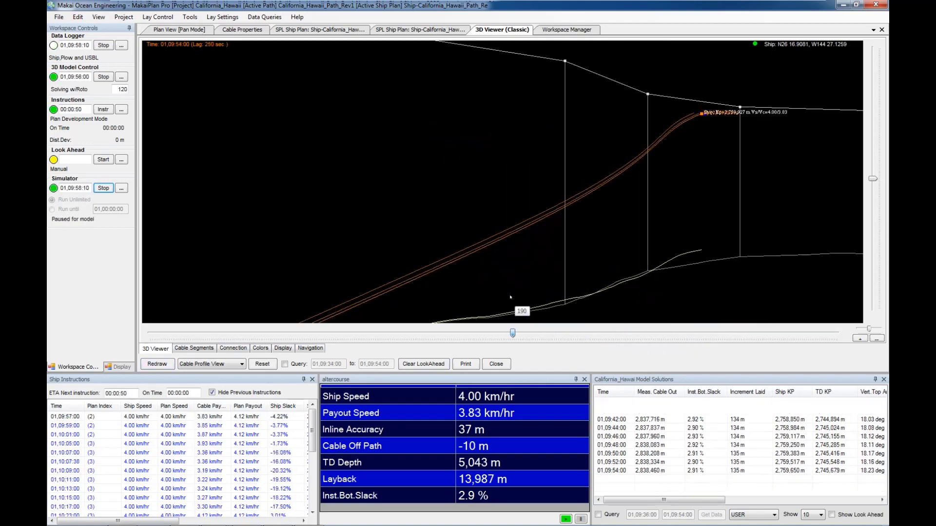
left_click(179, 29)
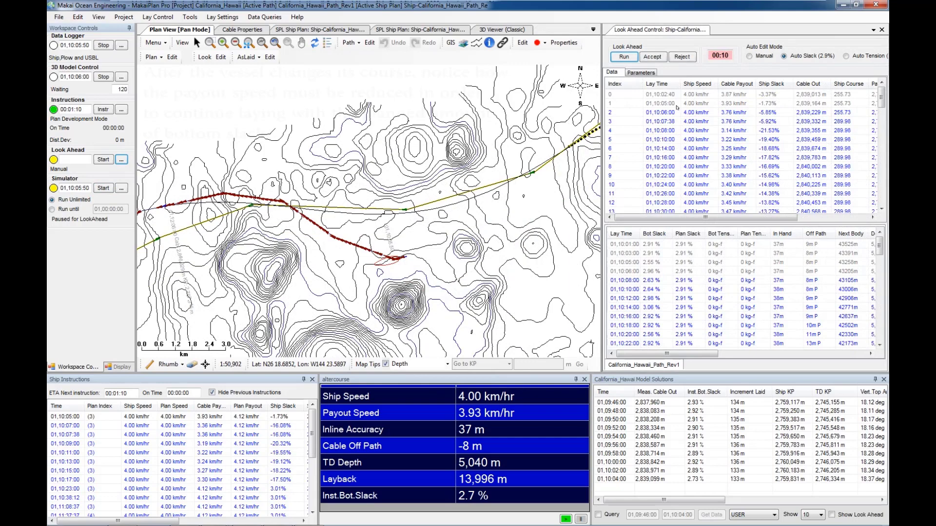
Step: Zoom into the course change, review payout rows, and accept the reduced-speed Auto-Slack solution
left_click(686, 130)
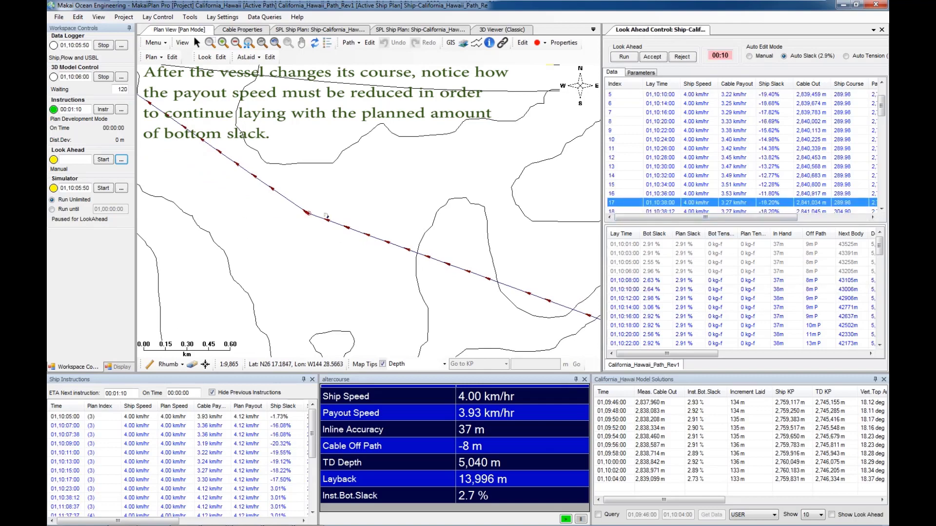
scroll("down", 3)
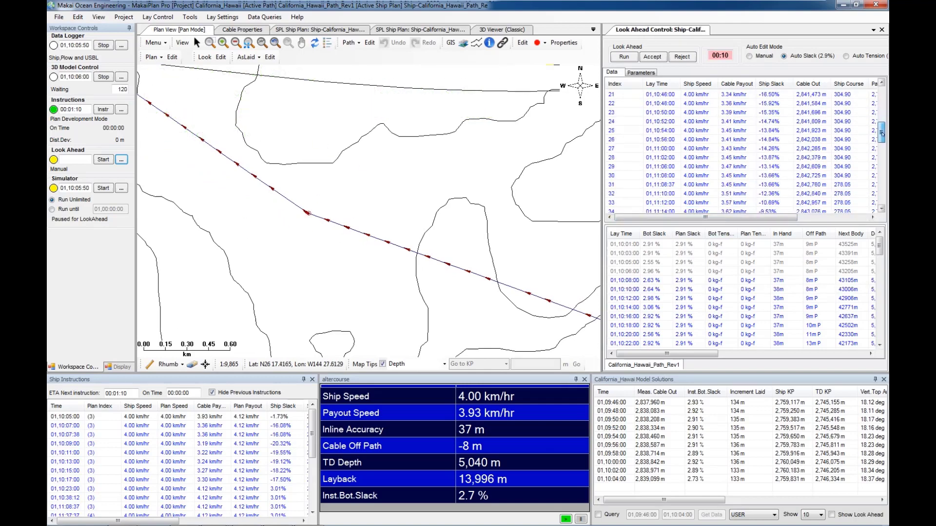
left_click(500, 29)
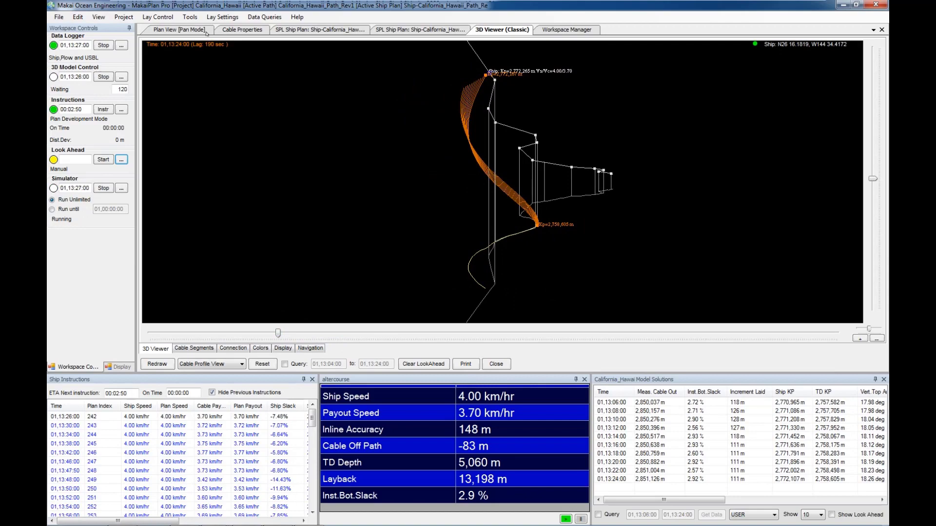
Step: Switch from the 3D cable view to the Plan View [Pan Mode] tab
left_click(177, 29)
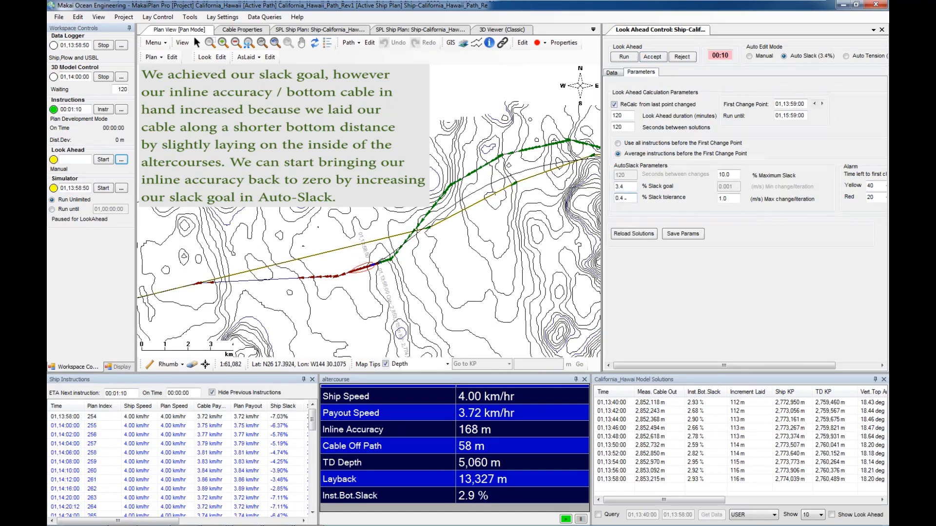
Step: Run and accept the Auto-Slack look-ahead with a 3.4% slack goal
left_click(611, 72)
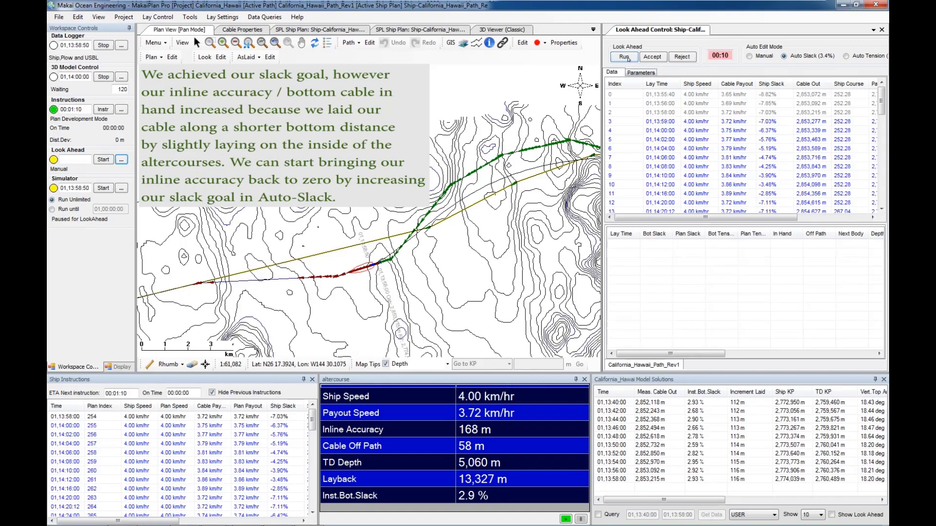
left_click(622, 56)
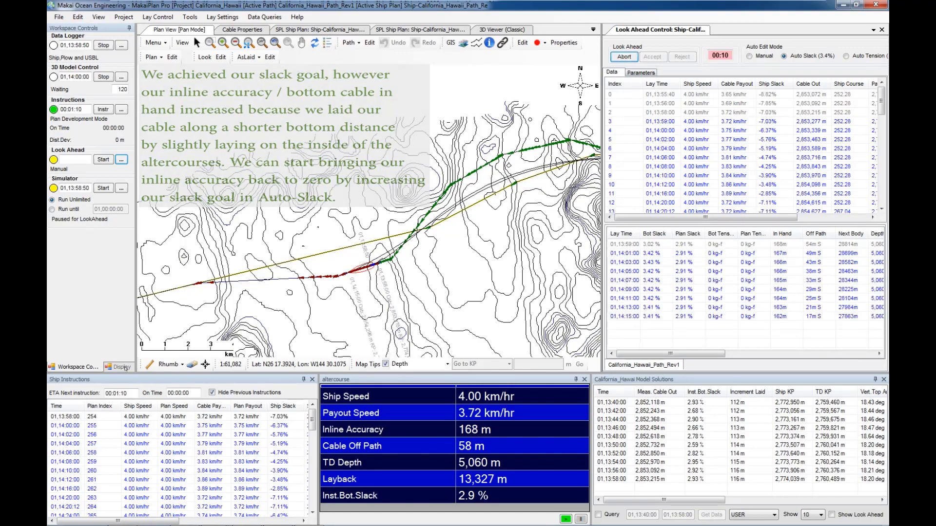
left_click(502, 30)
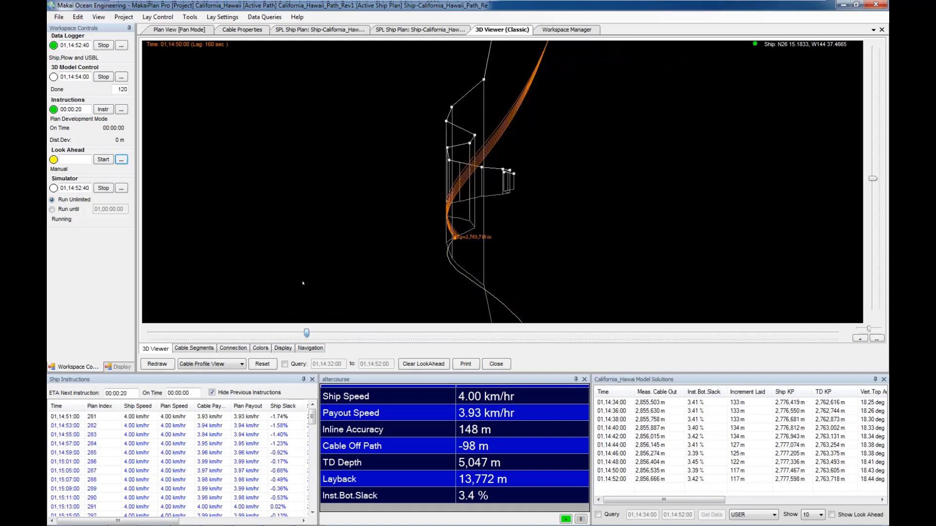
left_click(178, 30)
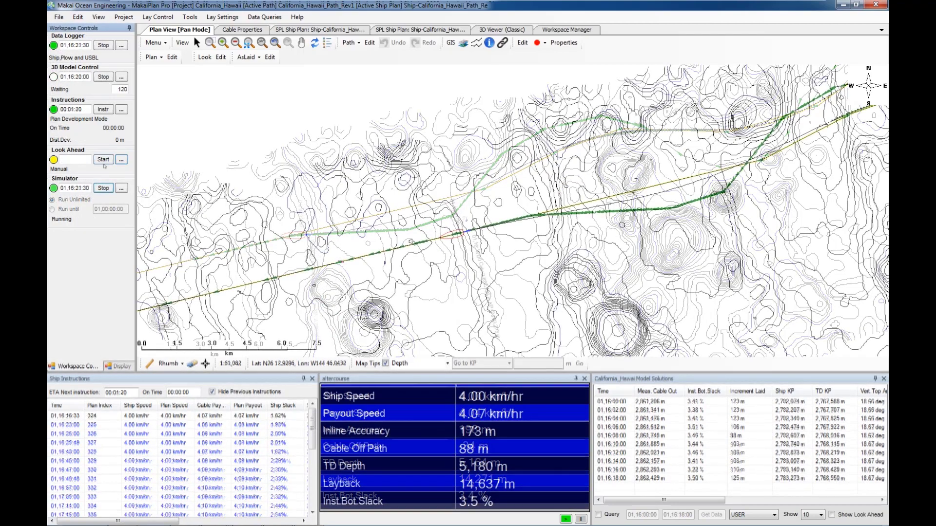
Step: Start a new look-ahead from Workspace Controls past the altercourses
left_click(102, 160)
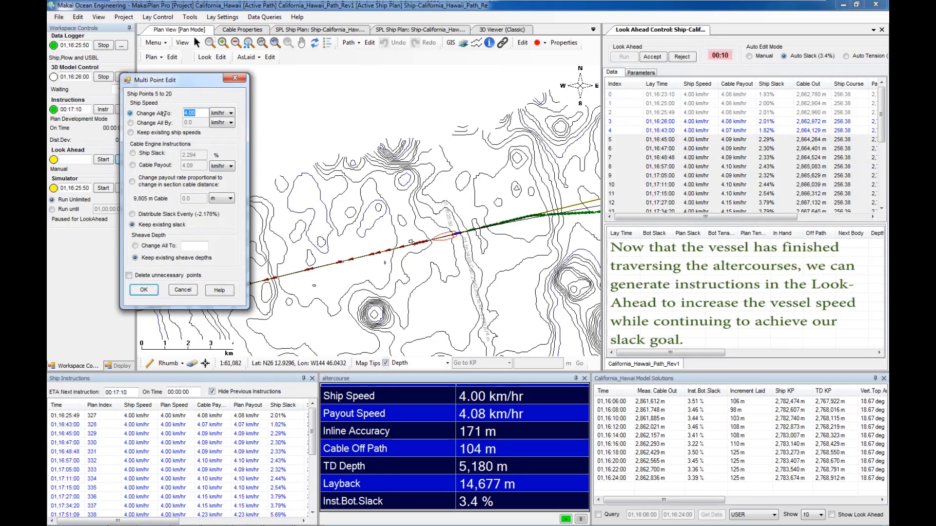
Step: Apply raised ship speeds to points 5–20 and rerun the look-ahead
left_click(143, 290)
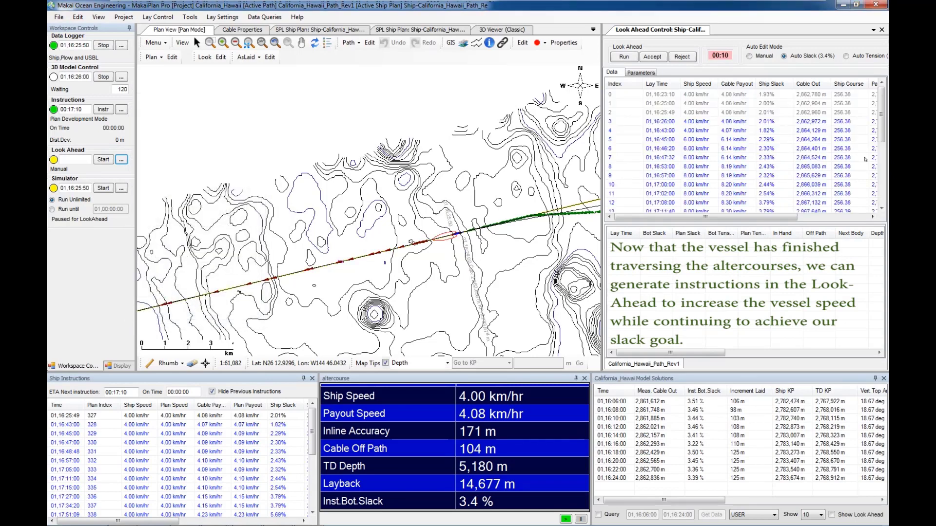
scroll("down", 3)
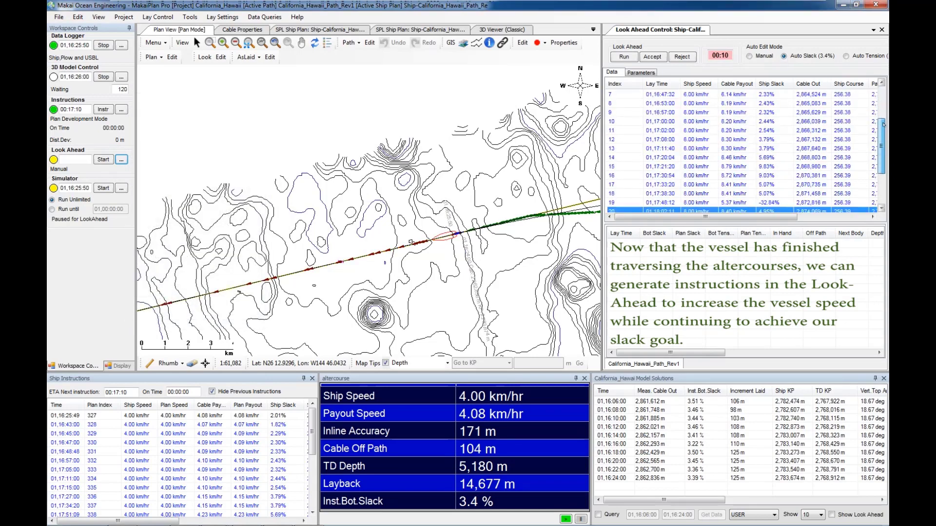
left_click(624, 56)
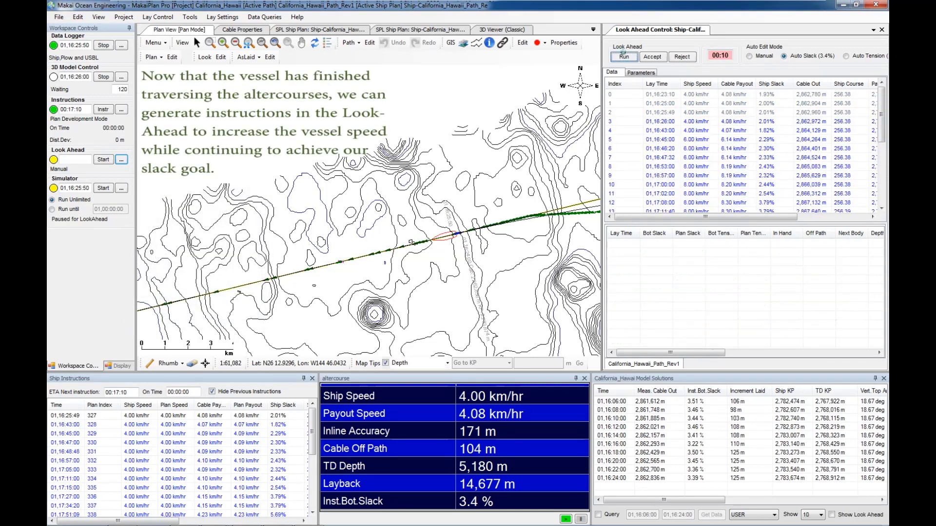
left_click(625, 57)
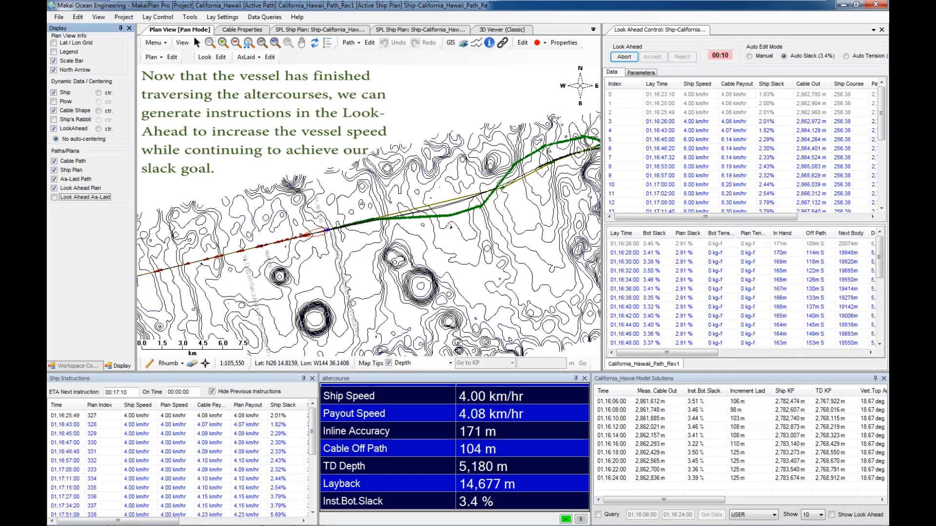
left_click(622, 56)
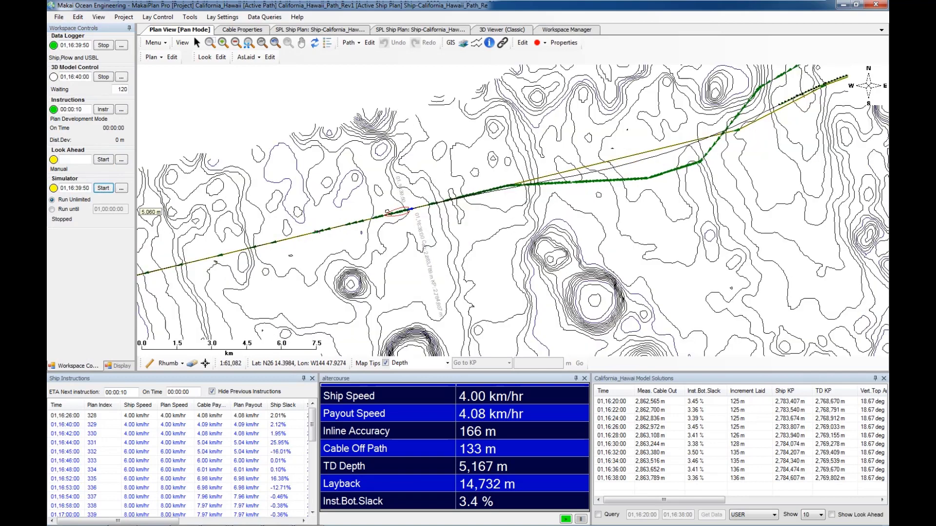
left_click(502, 30)
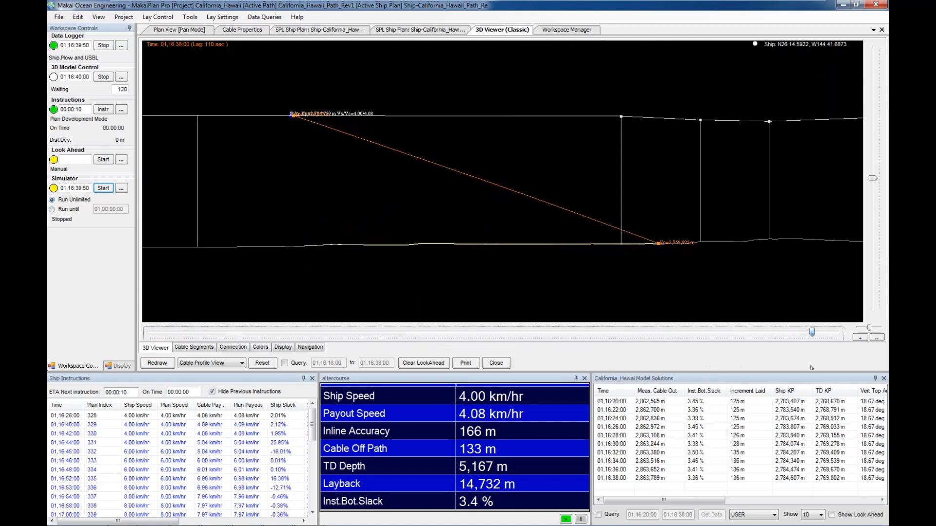
left_click(173, 29)
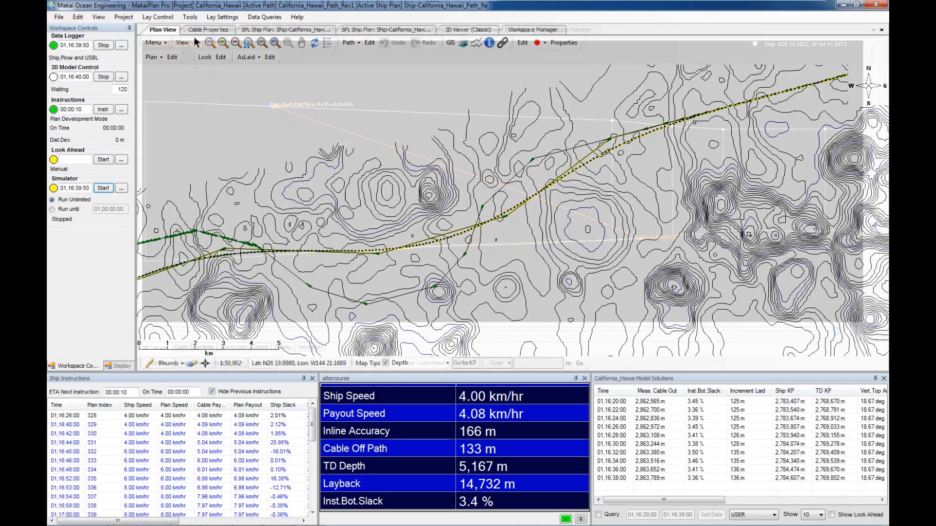